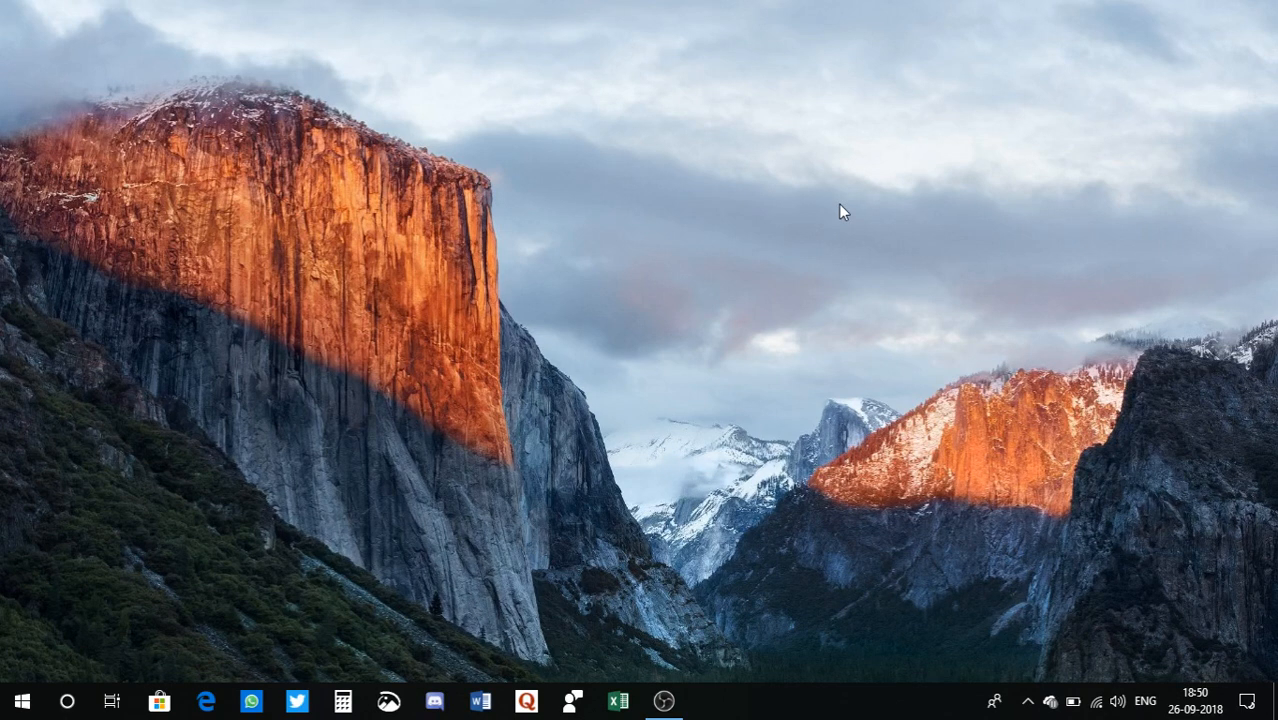
mouse_move(184, 592)
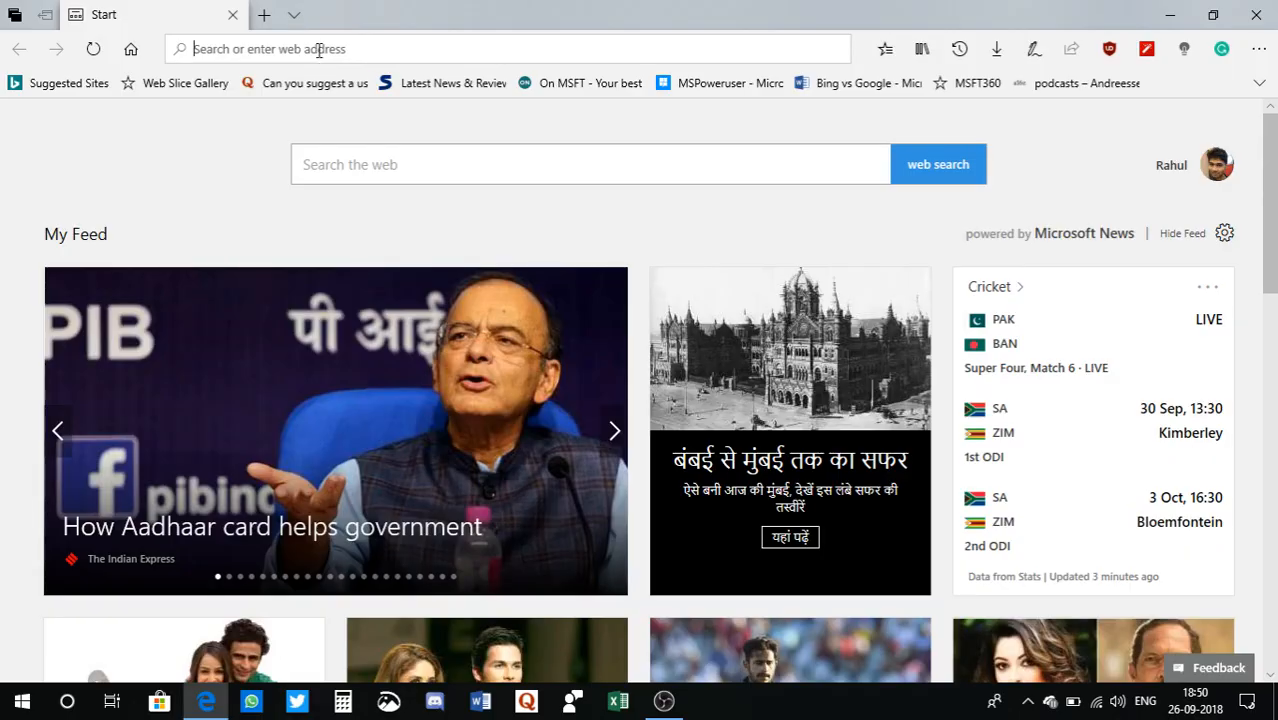
Load the TechBench by WZT site at tb.rg-adguard.net in Edge
type("tn")
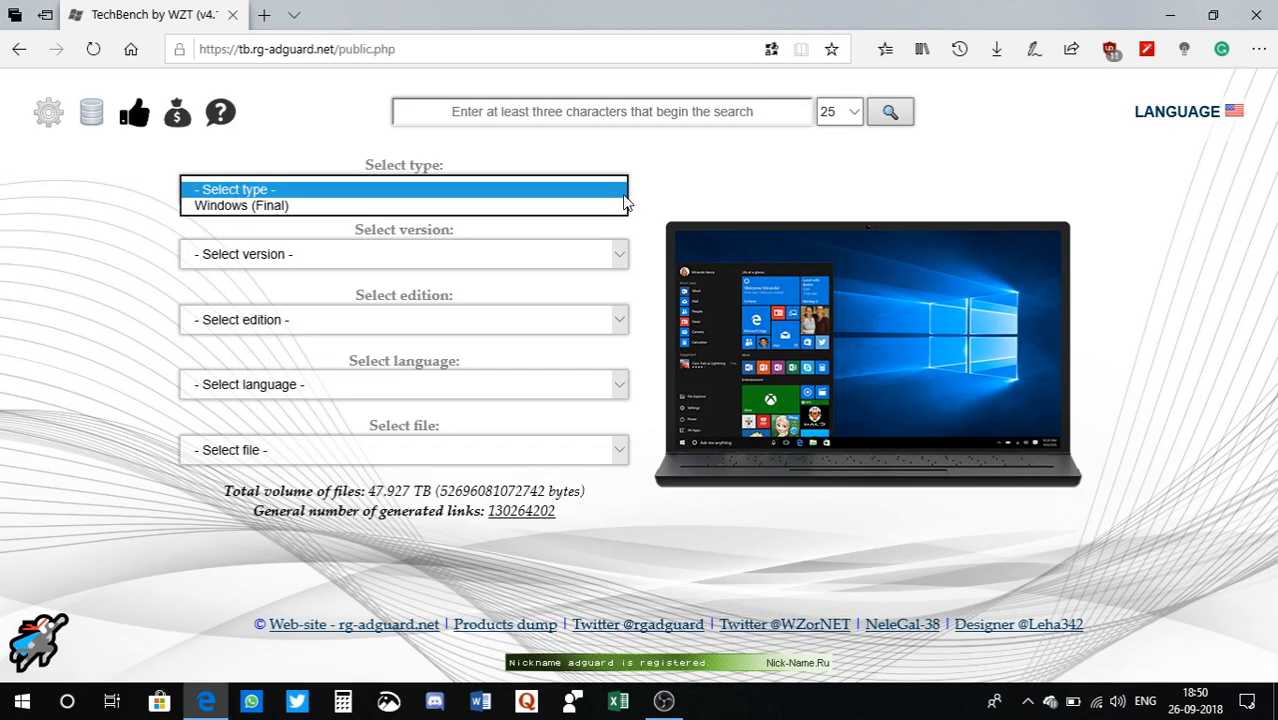
Choose Windows (Insider) as the download type and browse its Insider Preview builds
left_click(404, 188)
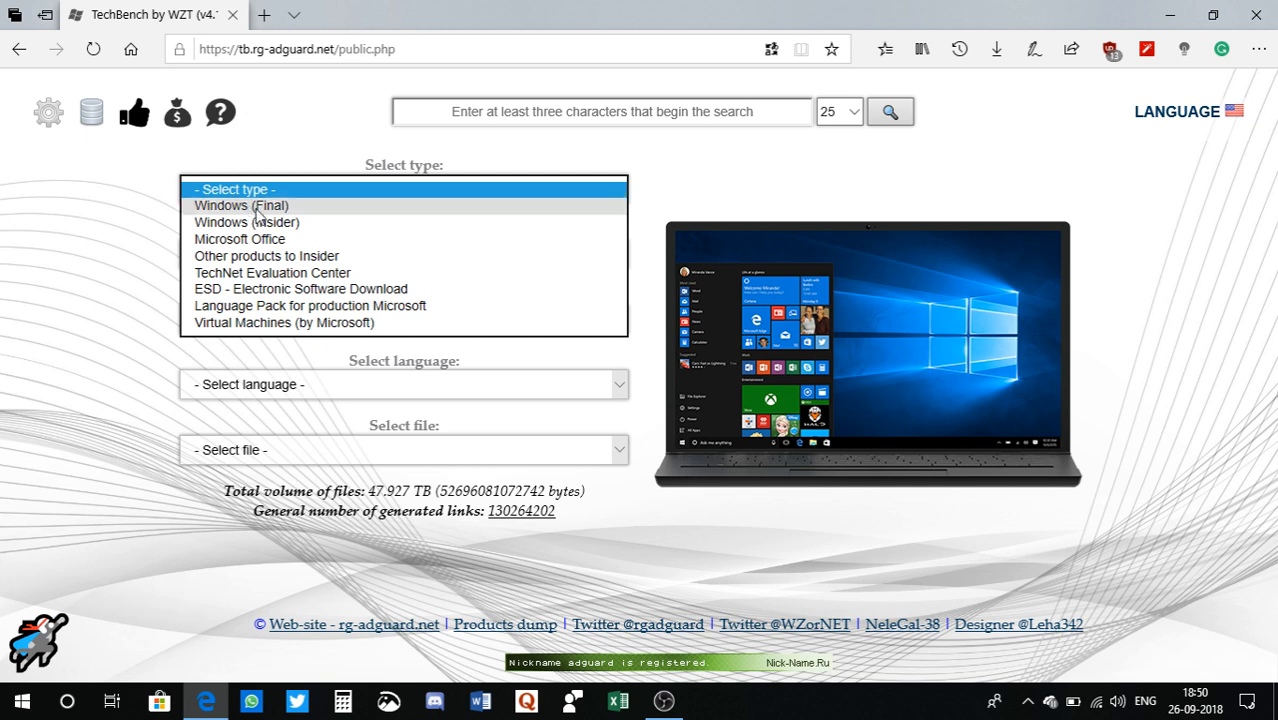
mouse_move(246, 222)
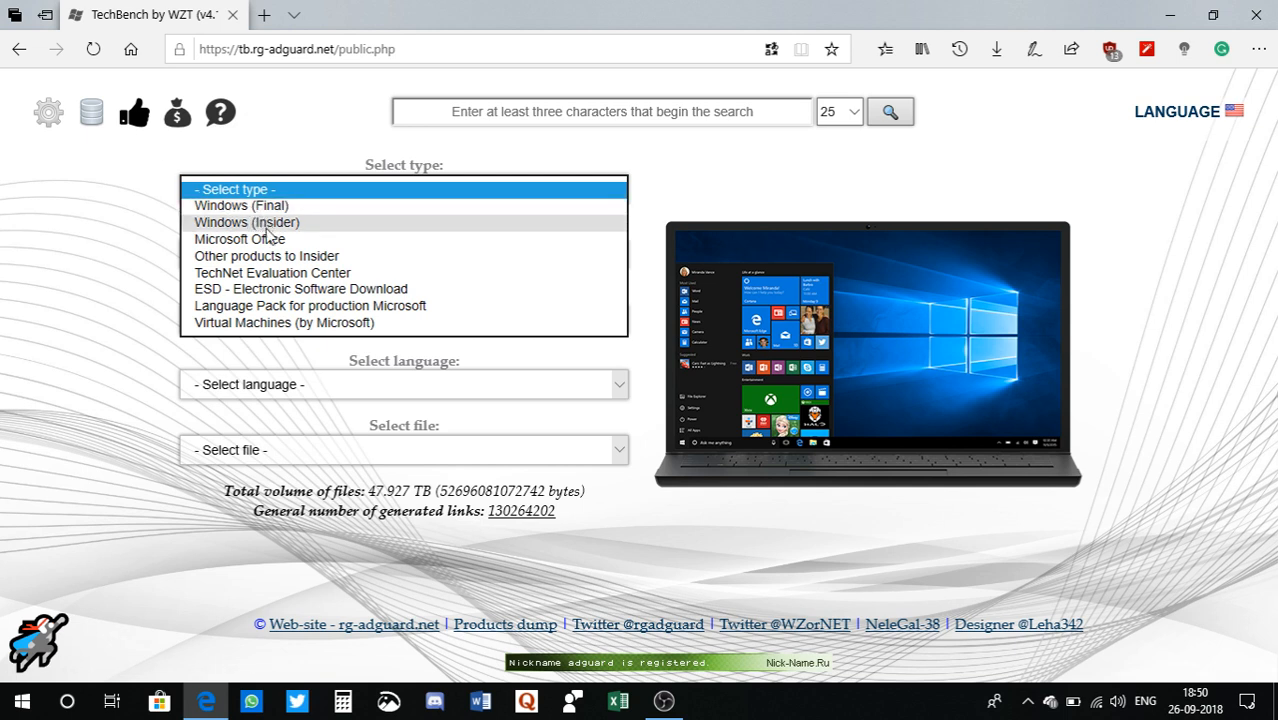
mouse_move(292, 306)
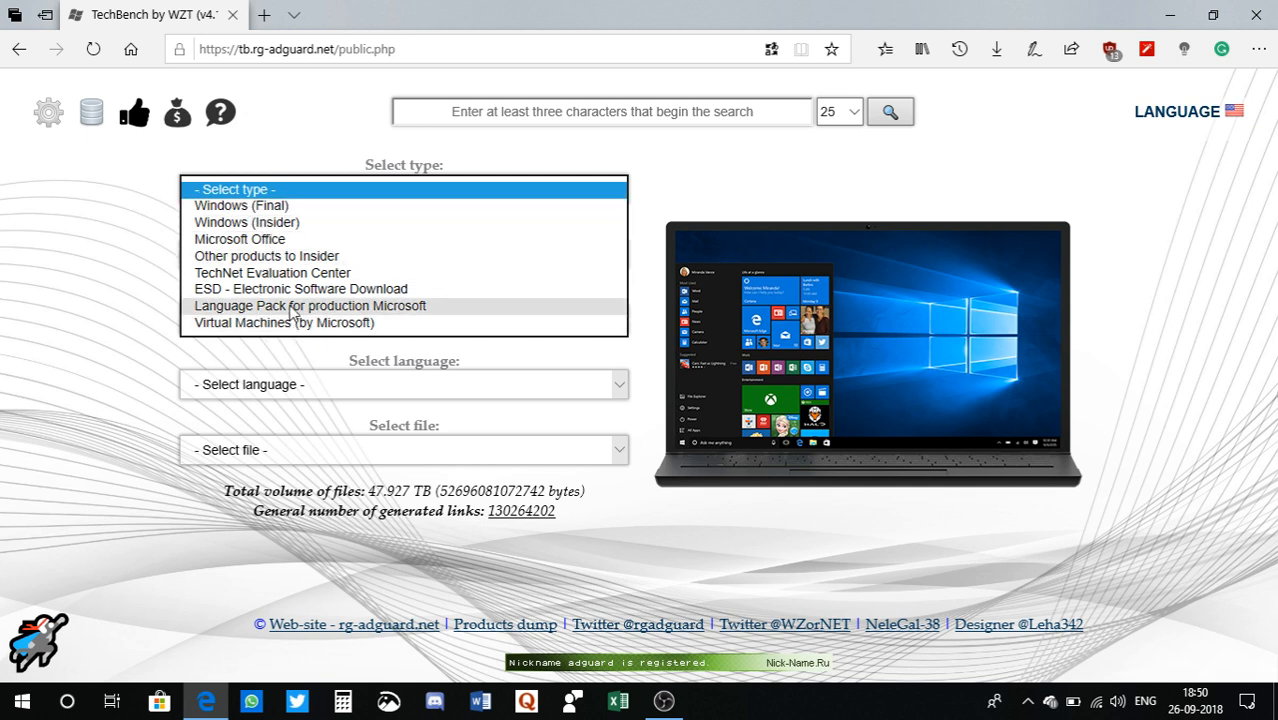
mouse_move(276, 216)
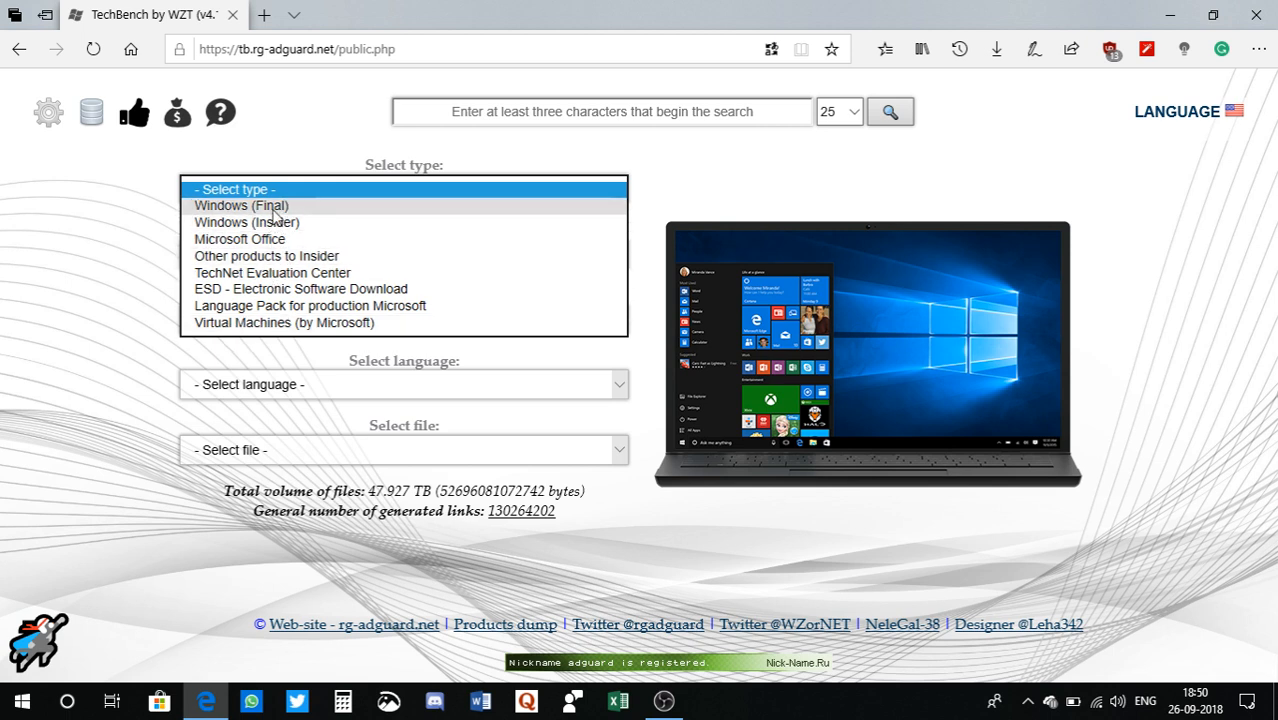
mouse_move(246, 222)
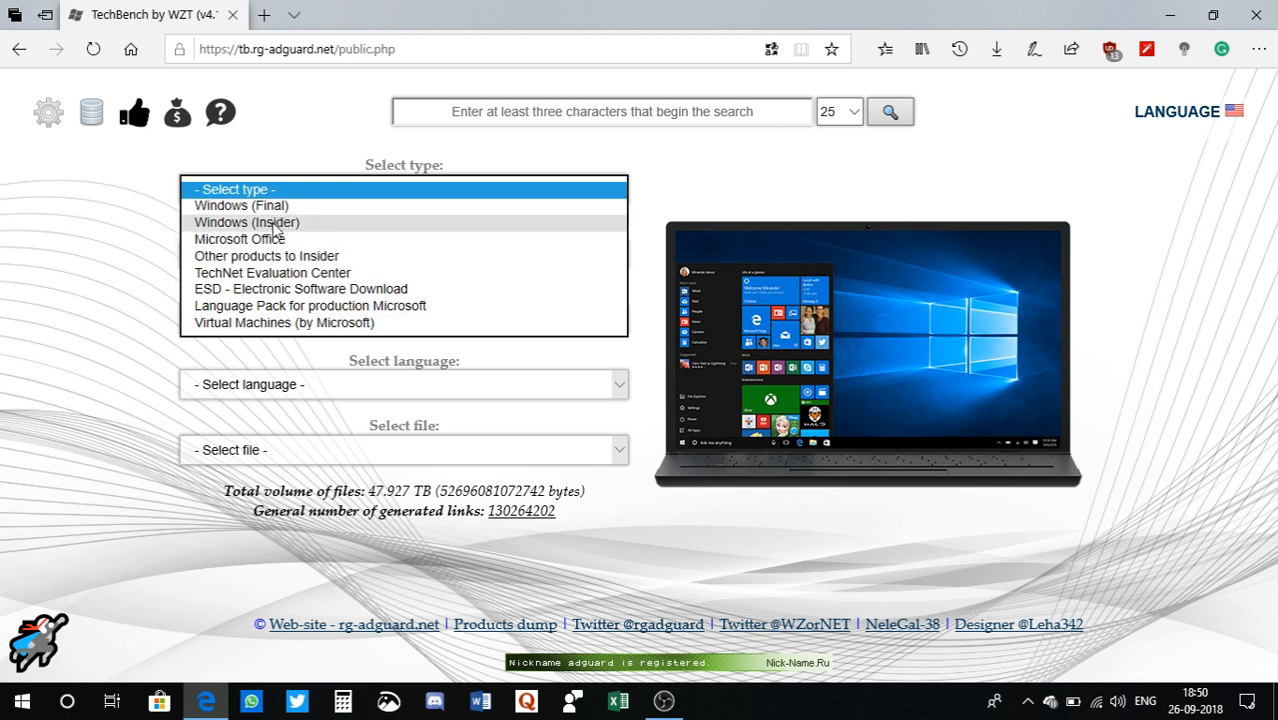
left_click(246, 222)
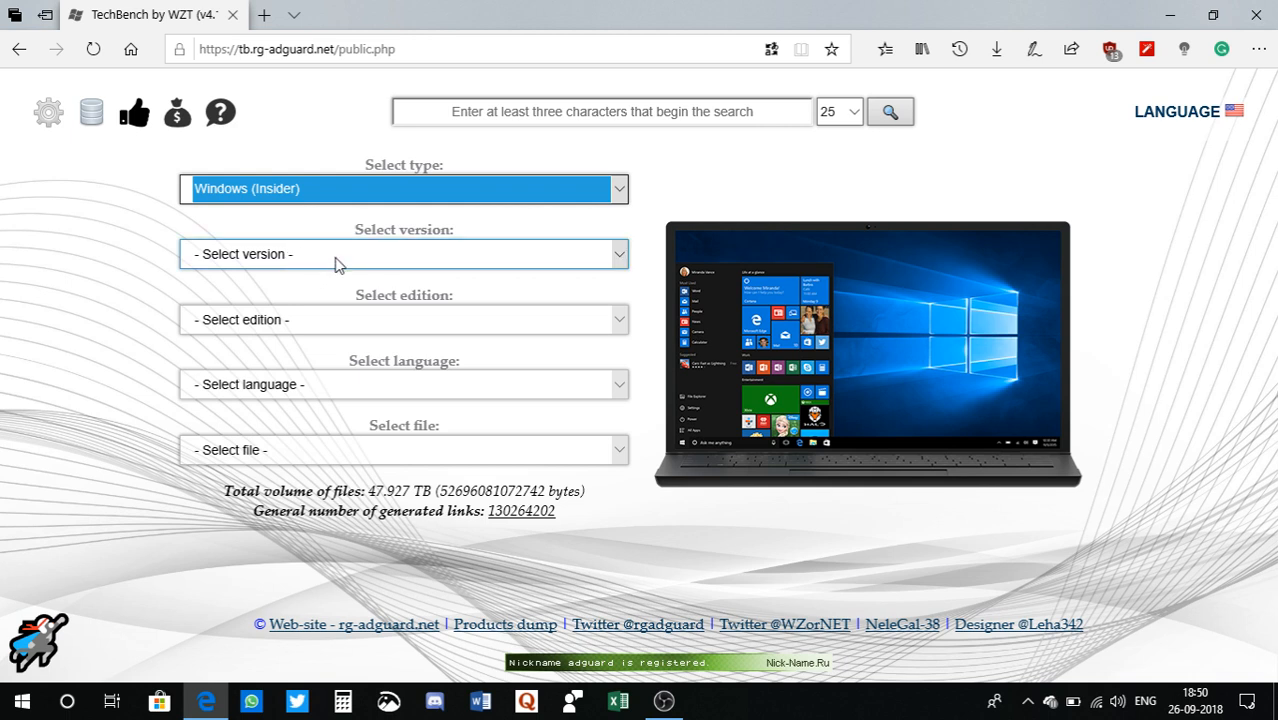
left_click(404, 252)
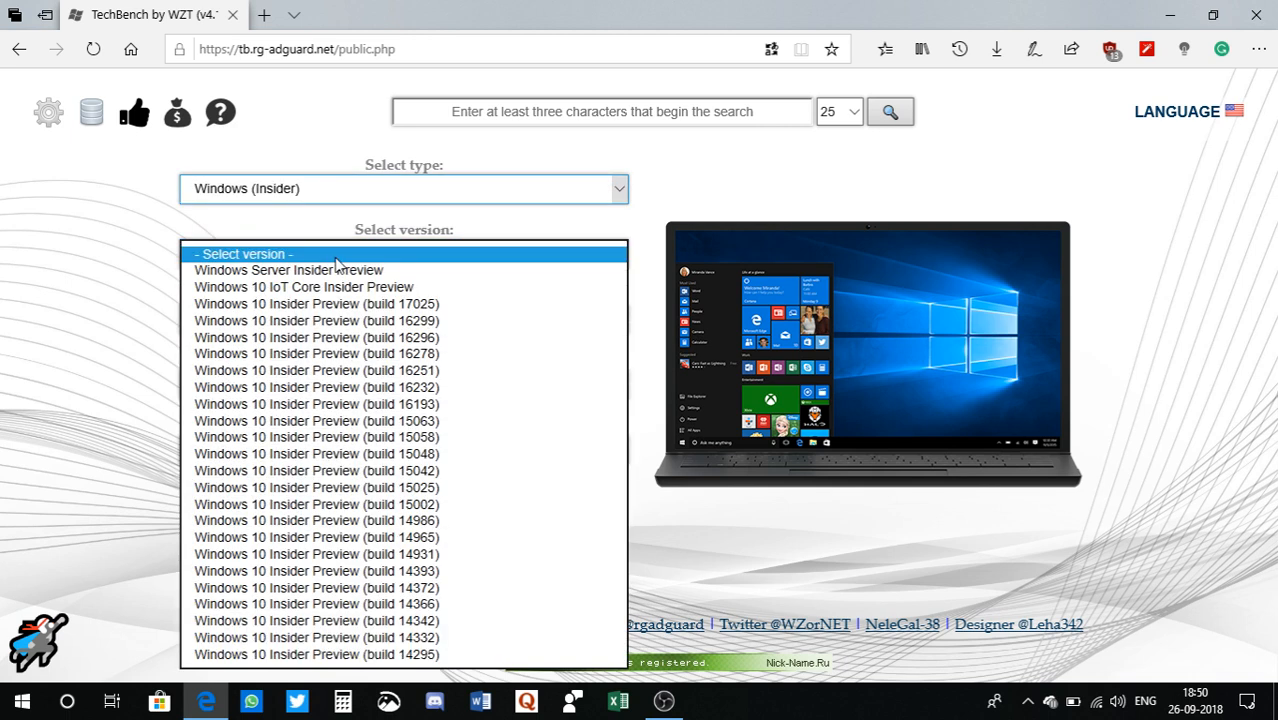
mouse_move(436, 336)
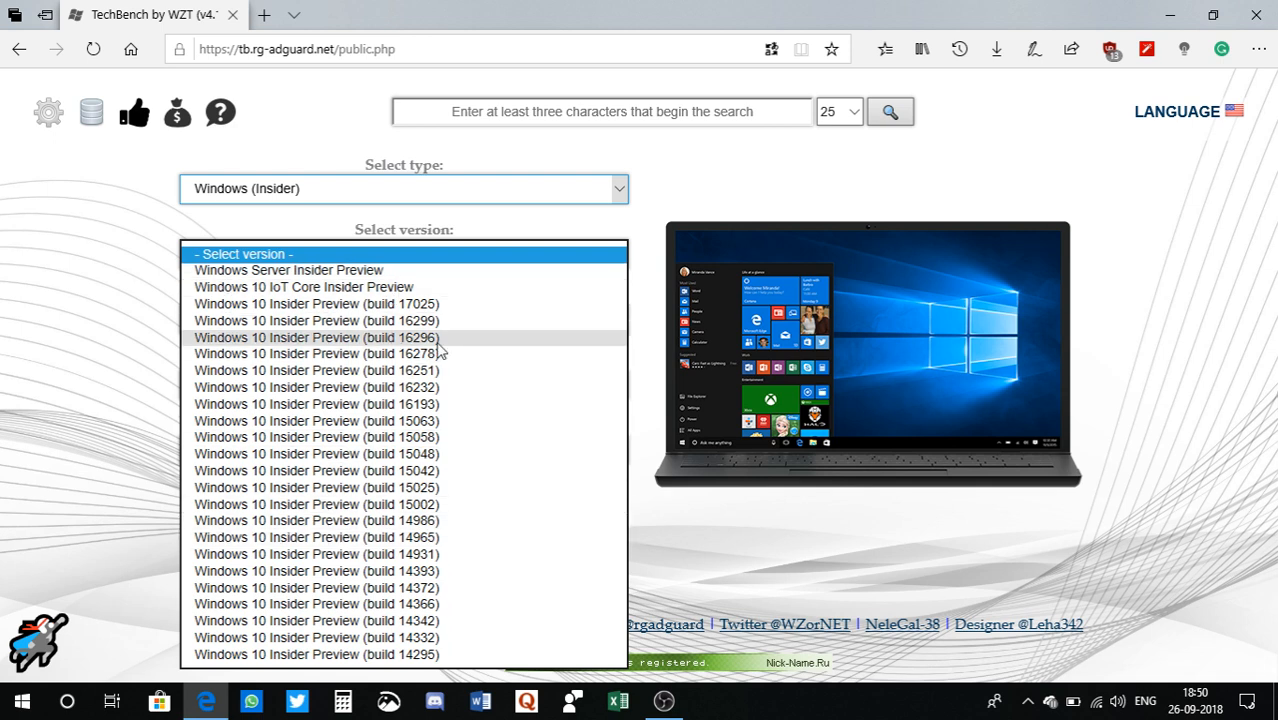
mouse_move(416, 304)
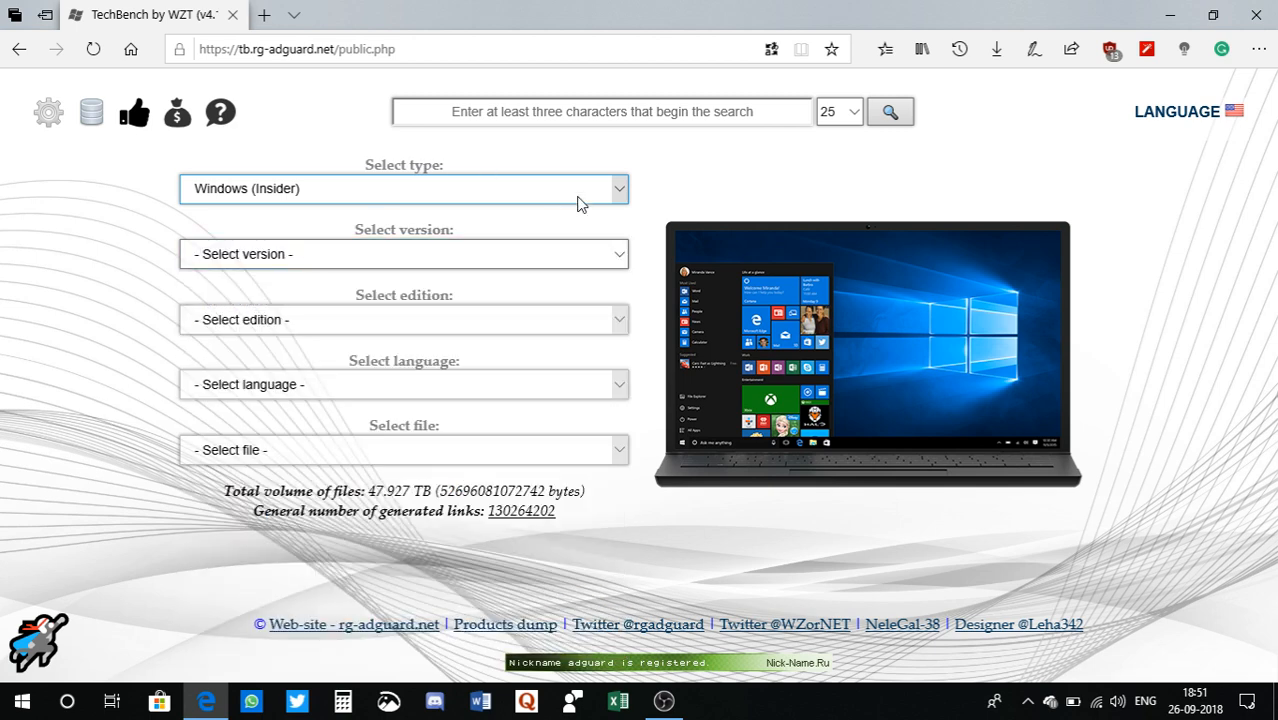
mouse_move(620, 188)
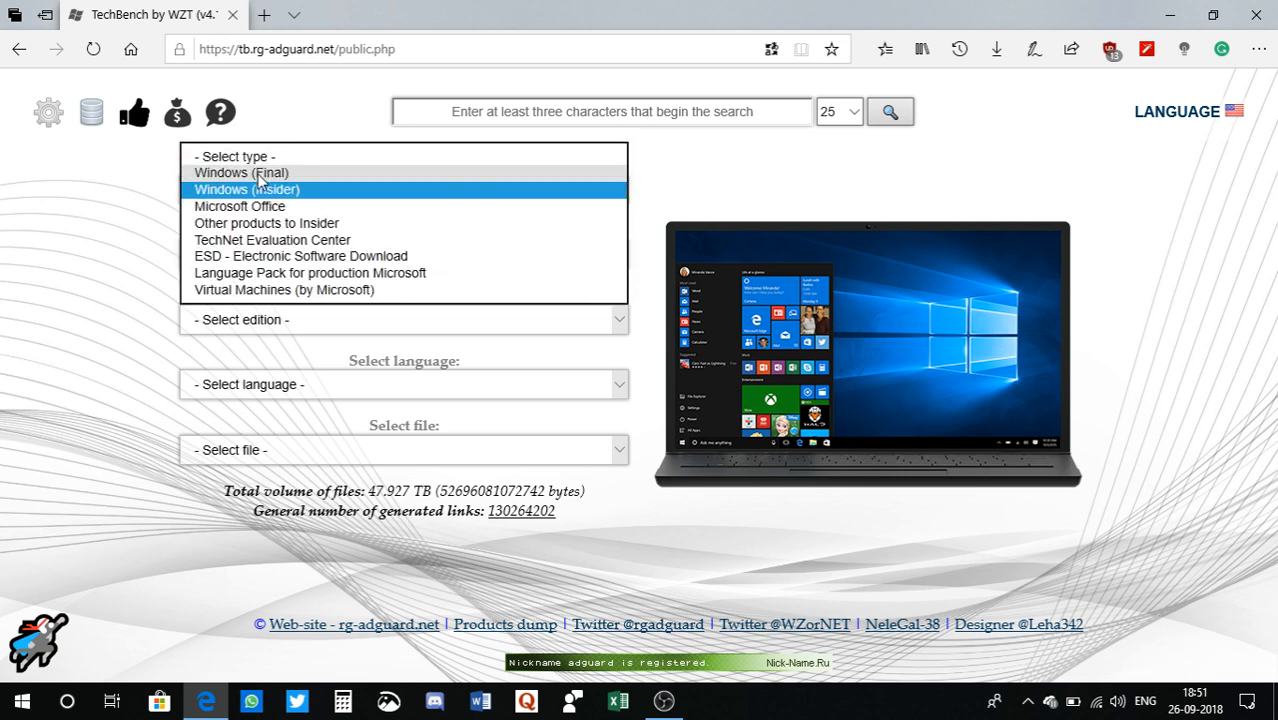
Switch the type to Windows (Final) and browse its Windows 10, 8.1 and 7 releases
left_click(240, 172)
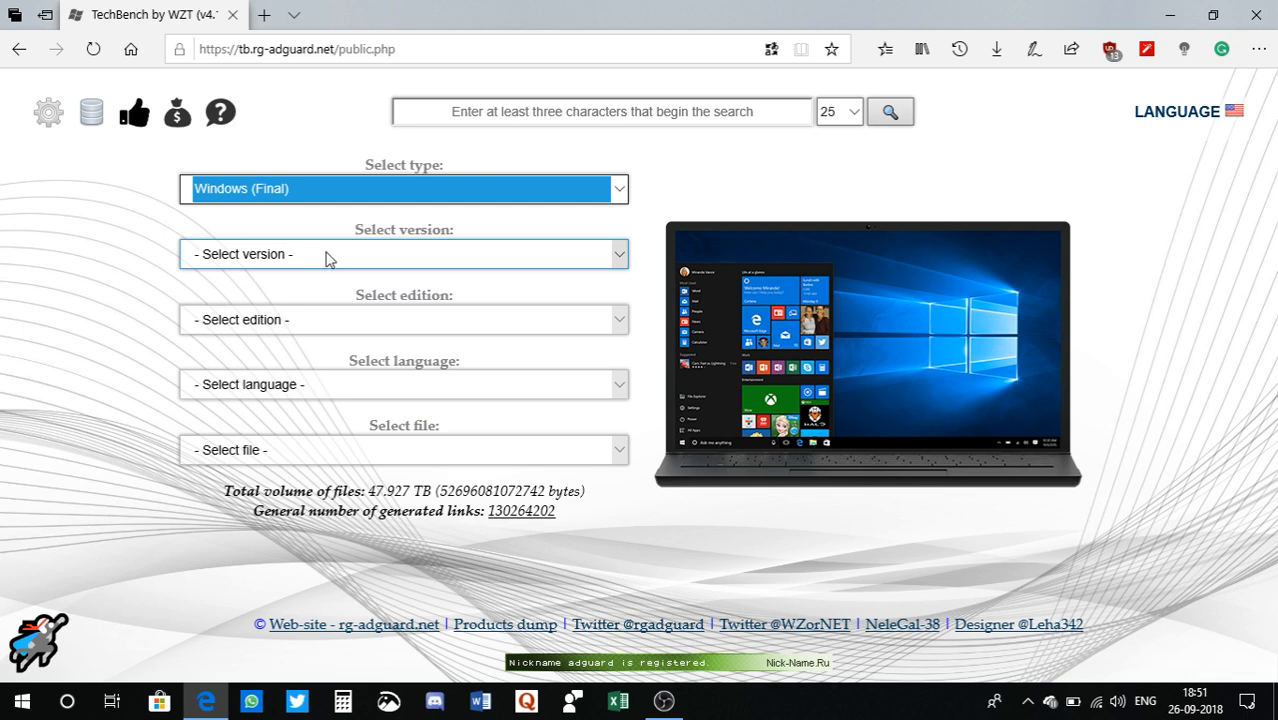
left_click(404, 252)
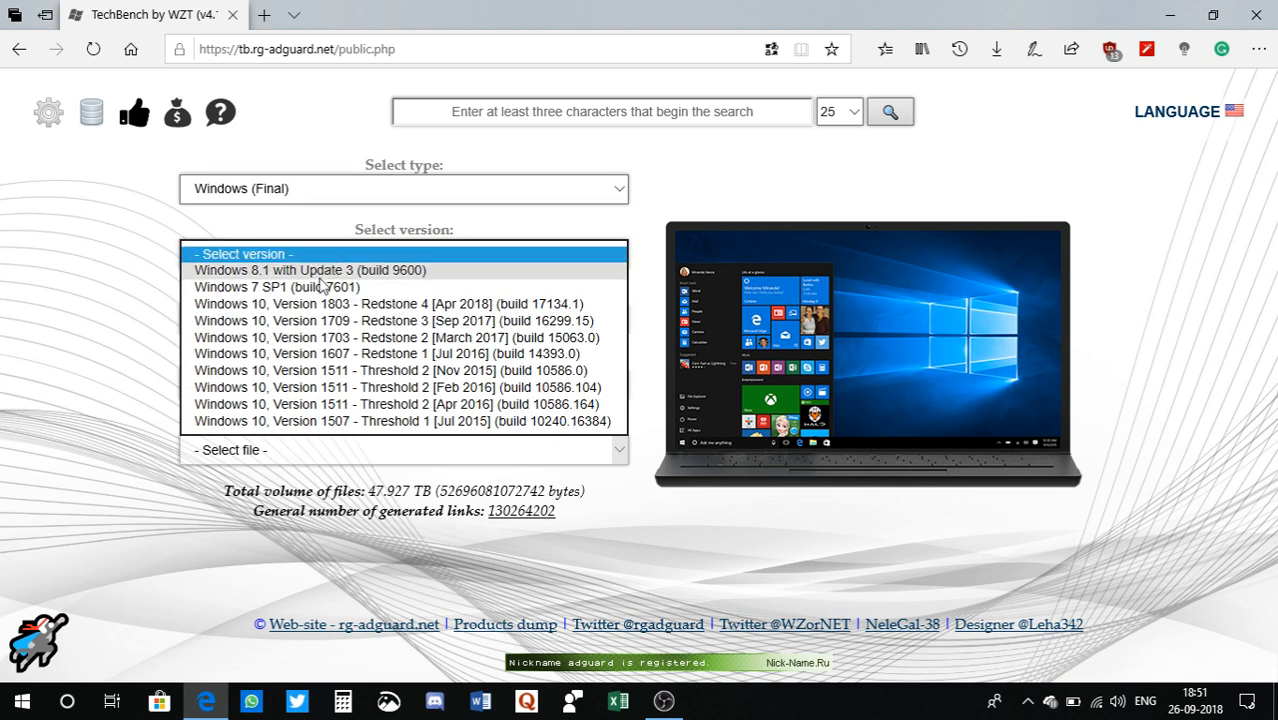
mouse_move(344, 320)
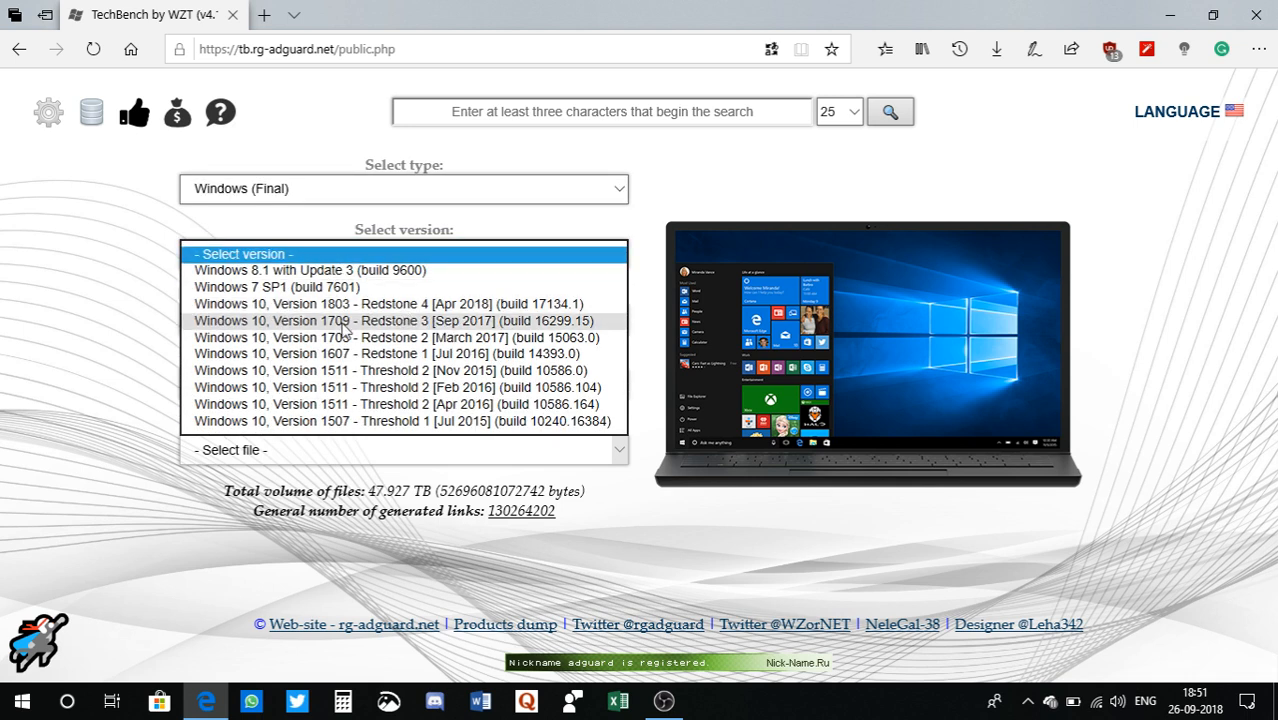
mouse_move(348, 352)
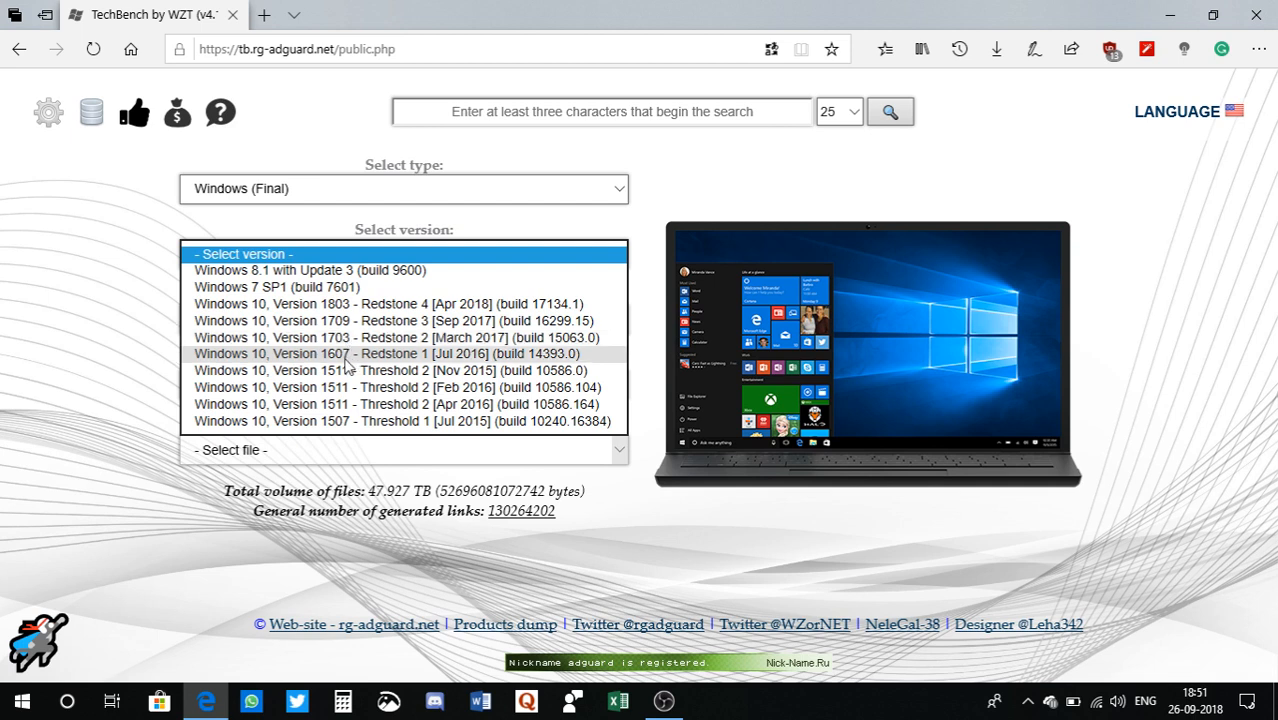
mouse_move(364, 270)
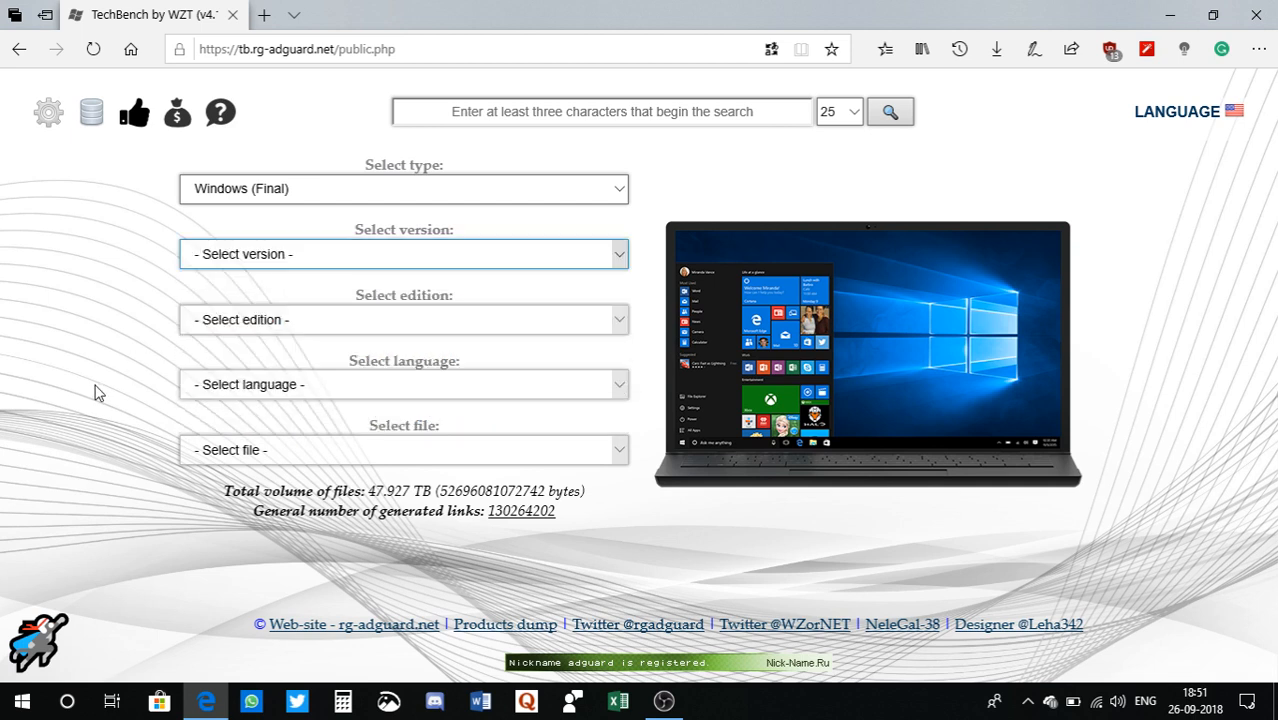
mouse_move(436, 336)
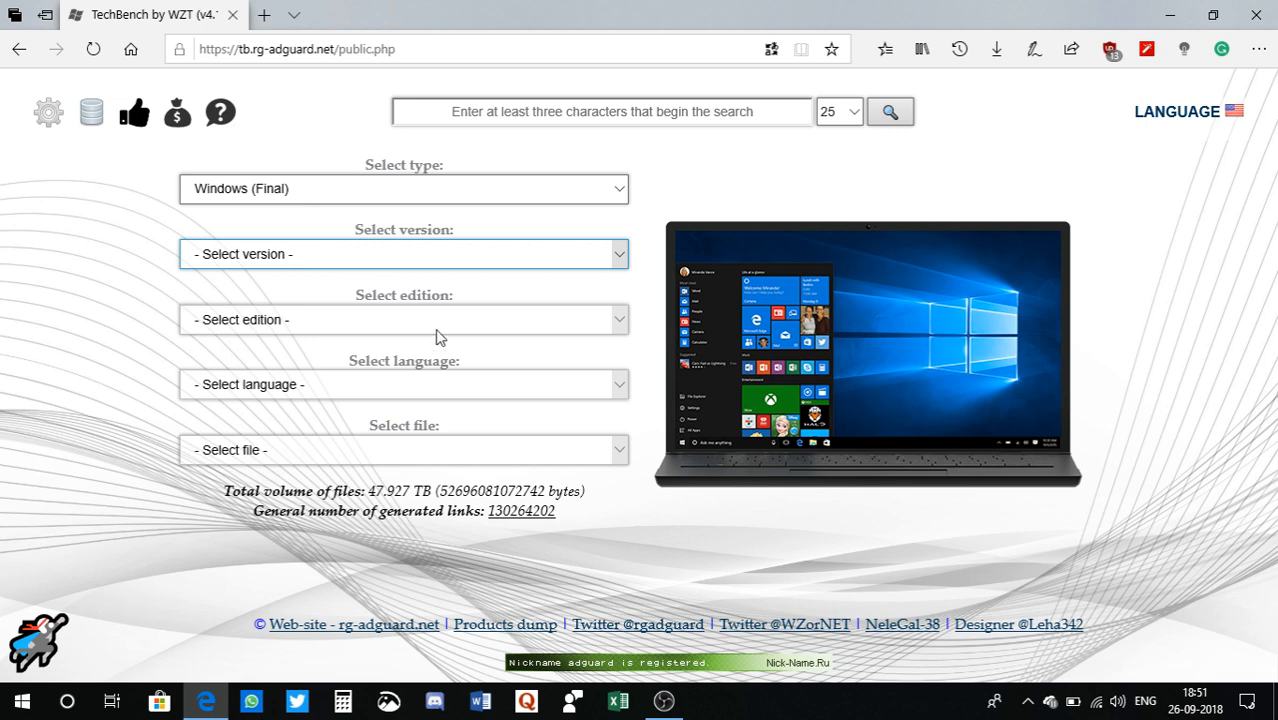
mouse_move(108, 498)
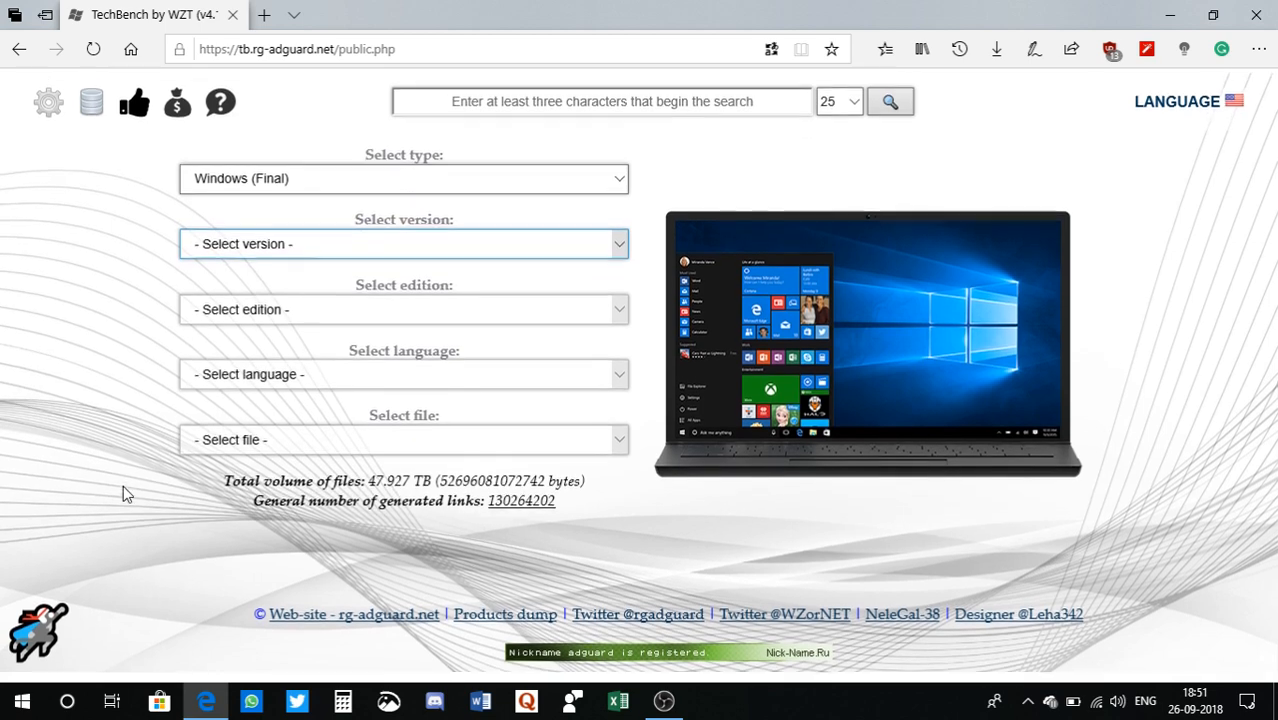
scroll("down", 3)
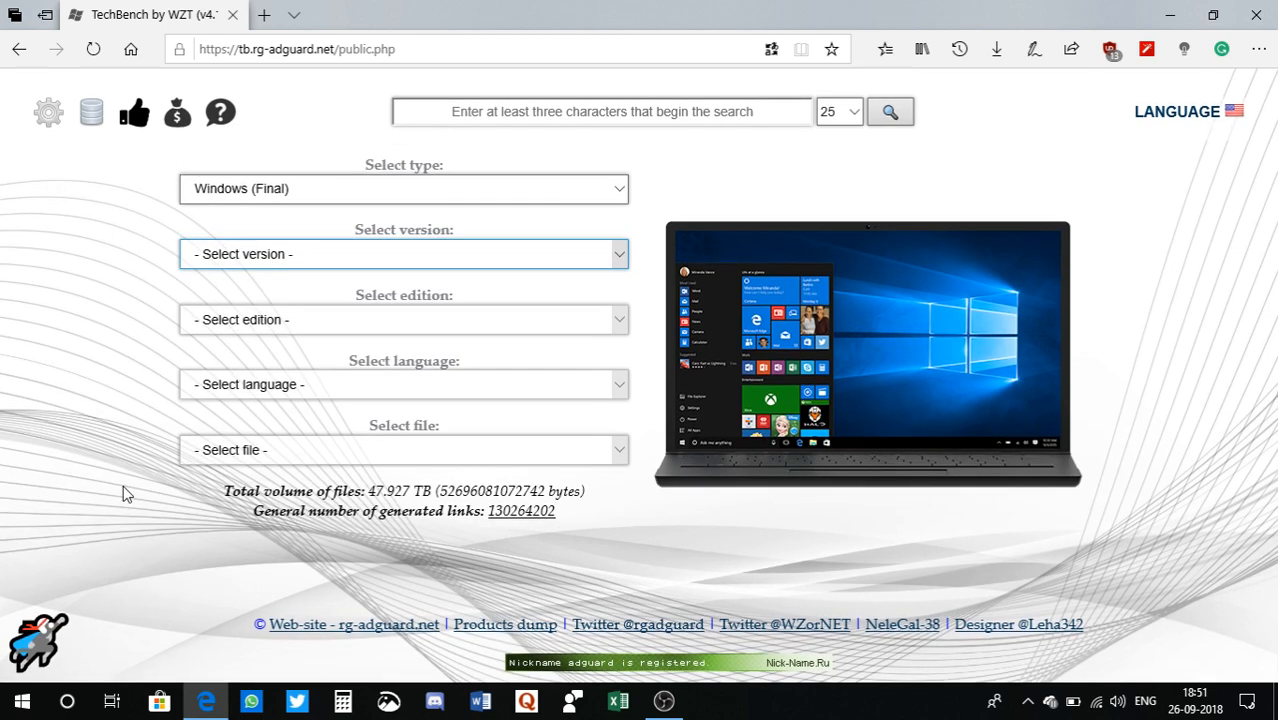
mouse_move(136, 408)
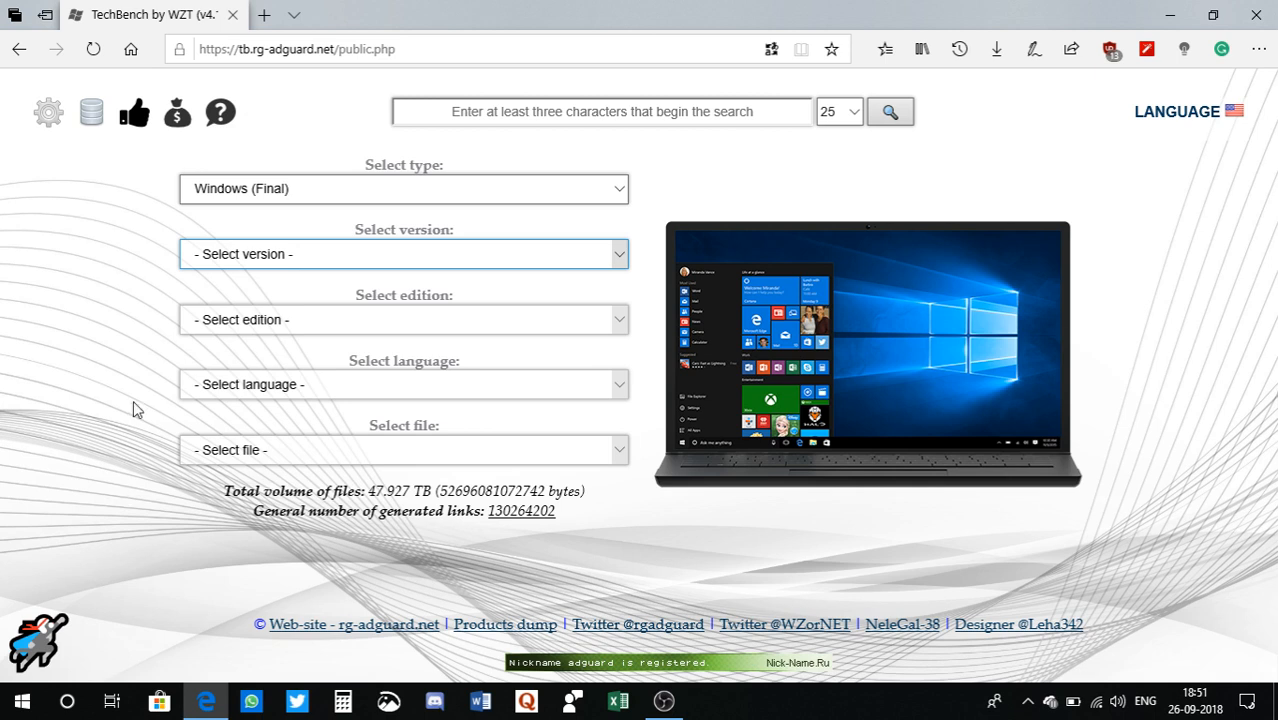